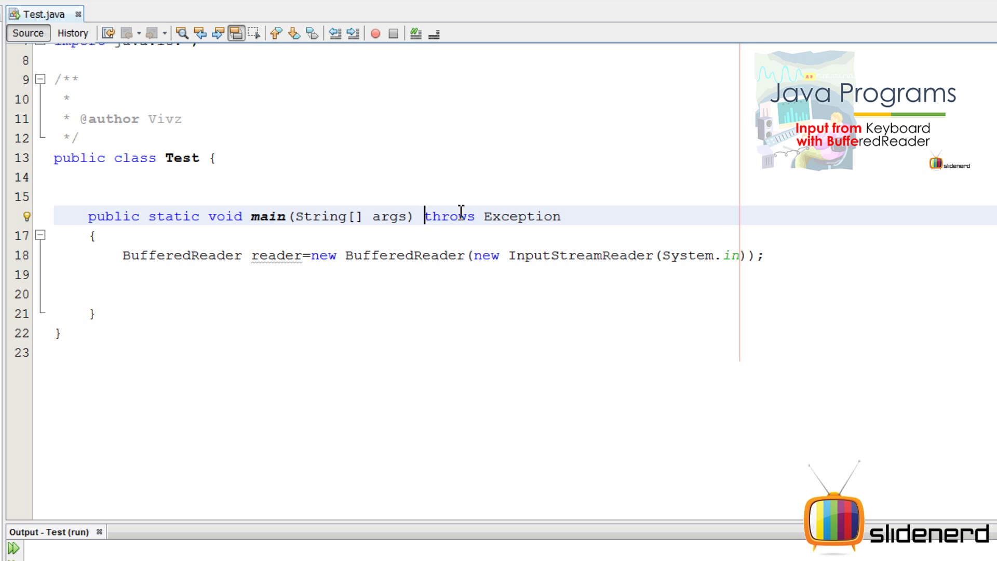
Add an 'Enter no' println prompt inside main and declare int n1,n2
drag(424, 216, 561, 216)
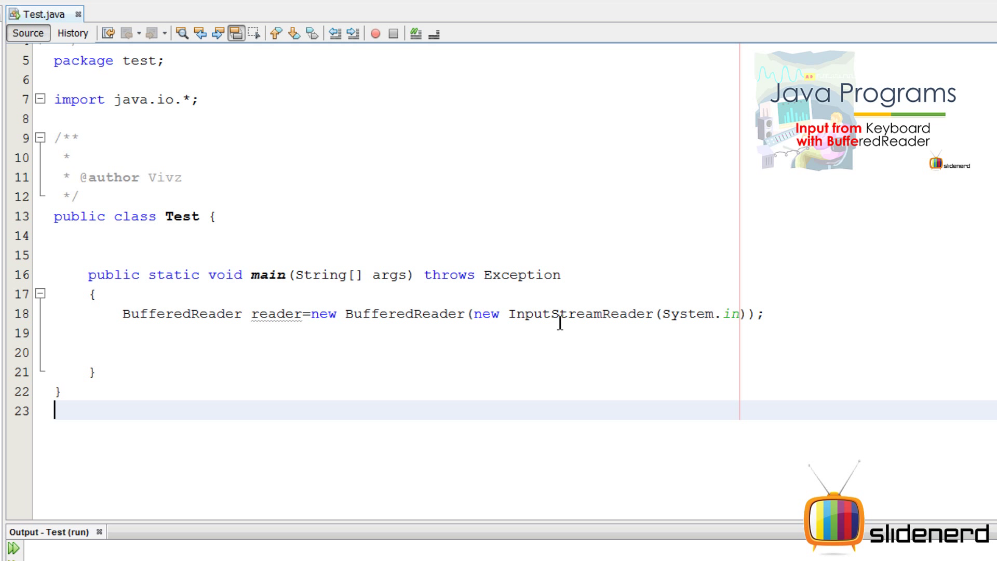
click(93, 369)
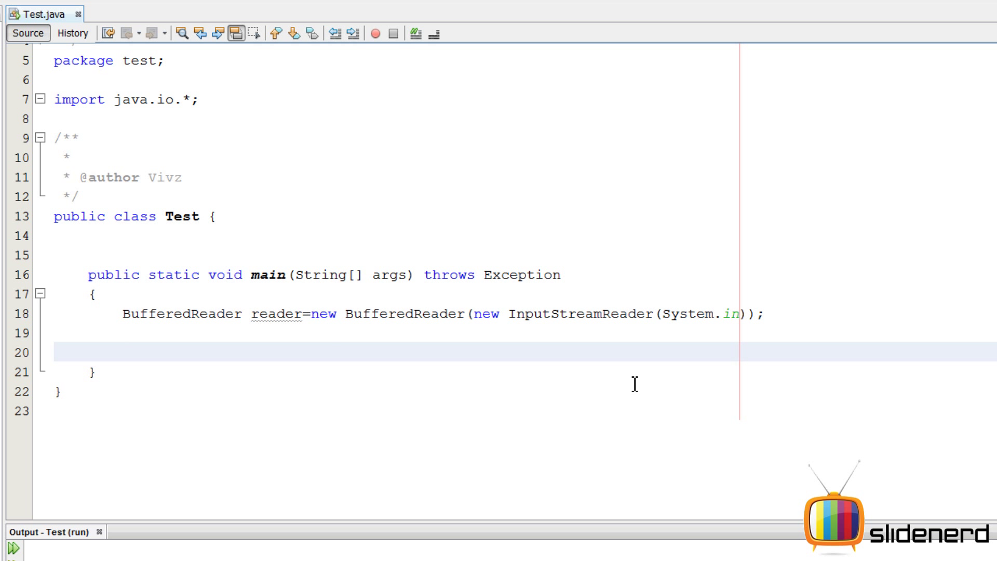
text(System.out.println();)
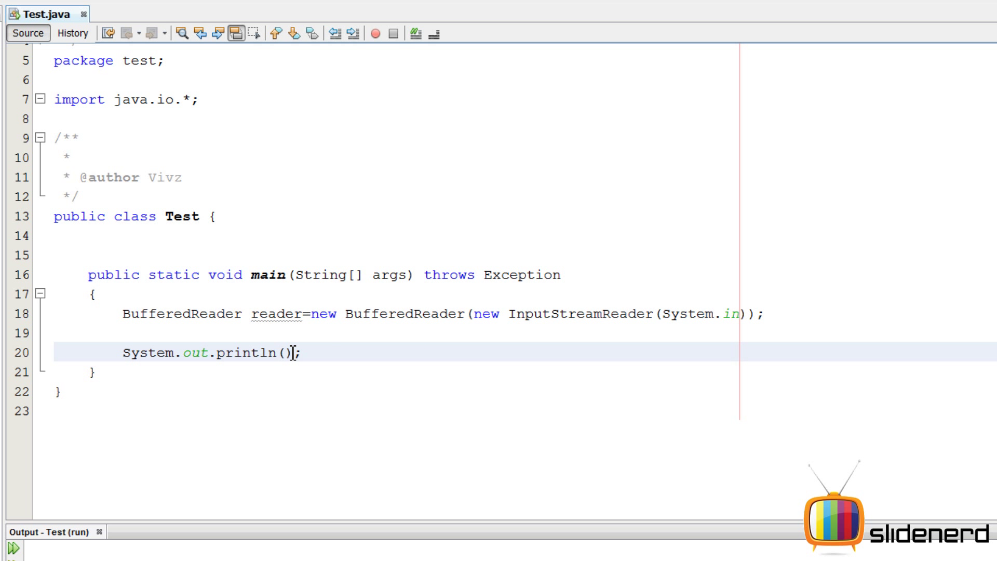
text(")
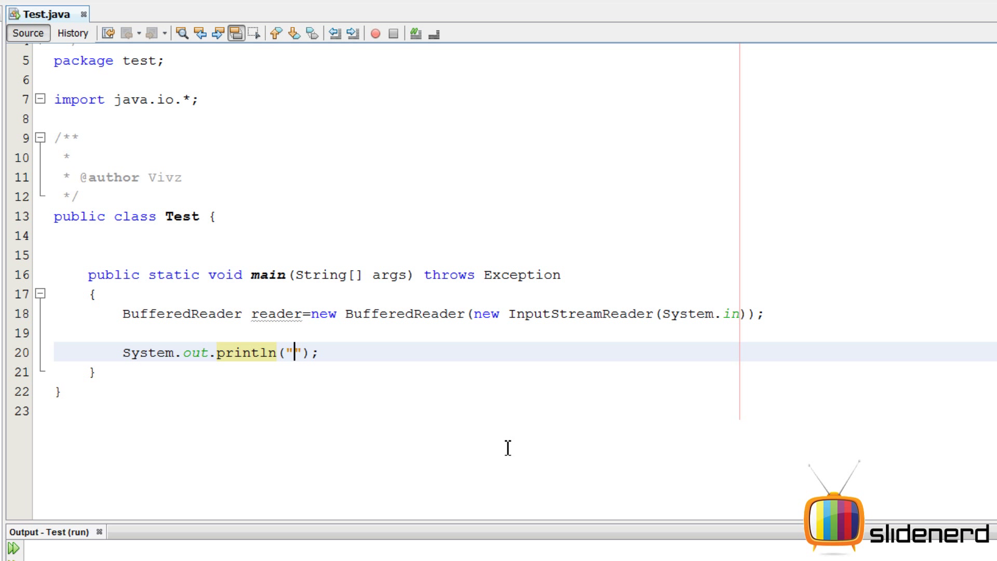
text(Enter npo)
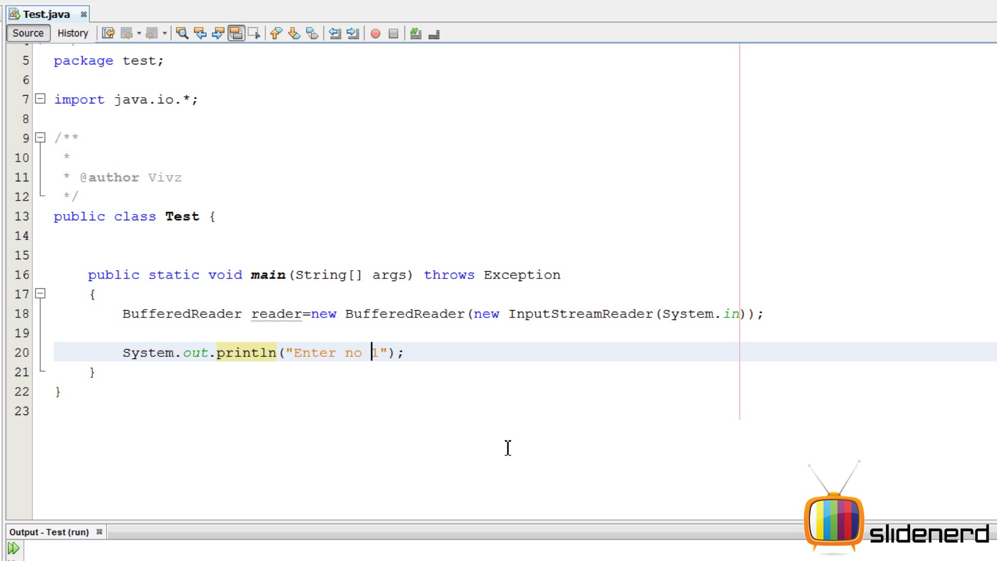
text(":)
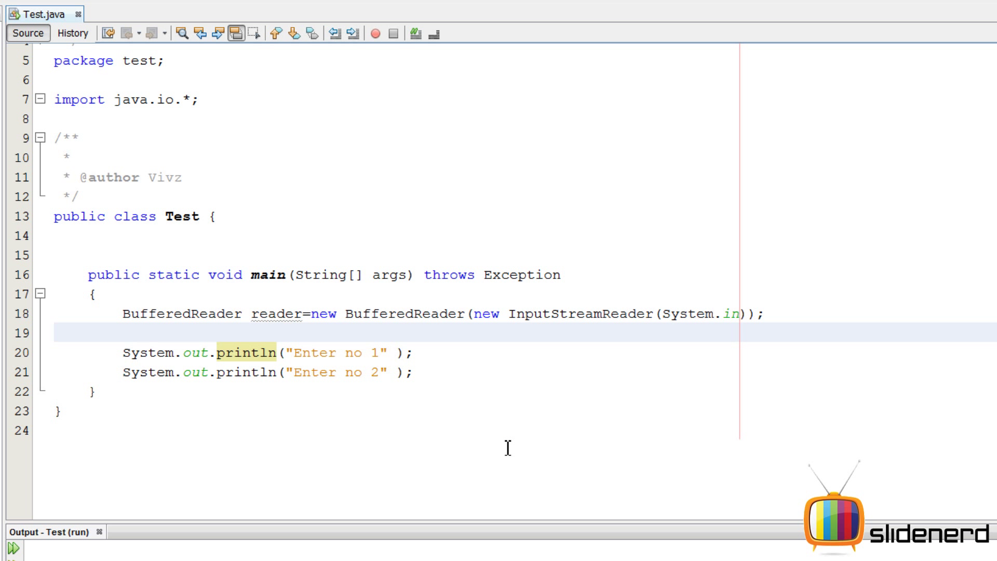
text(int n)
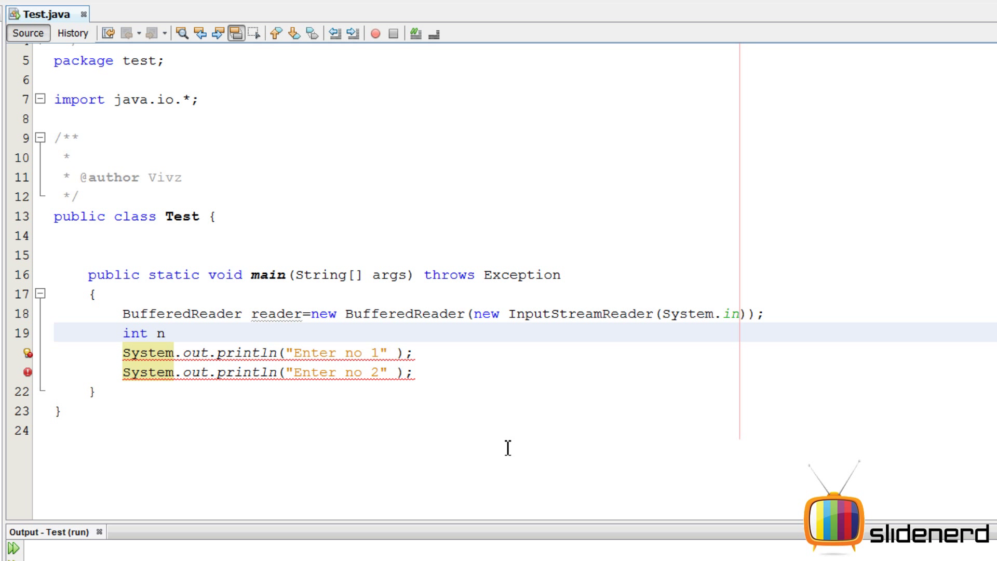
text(1,n2;)
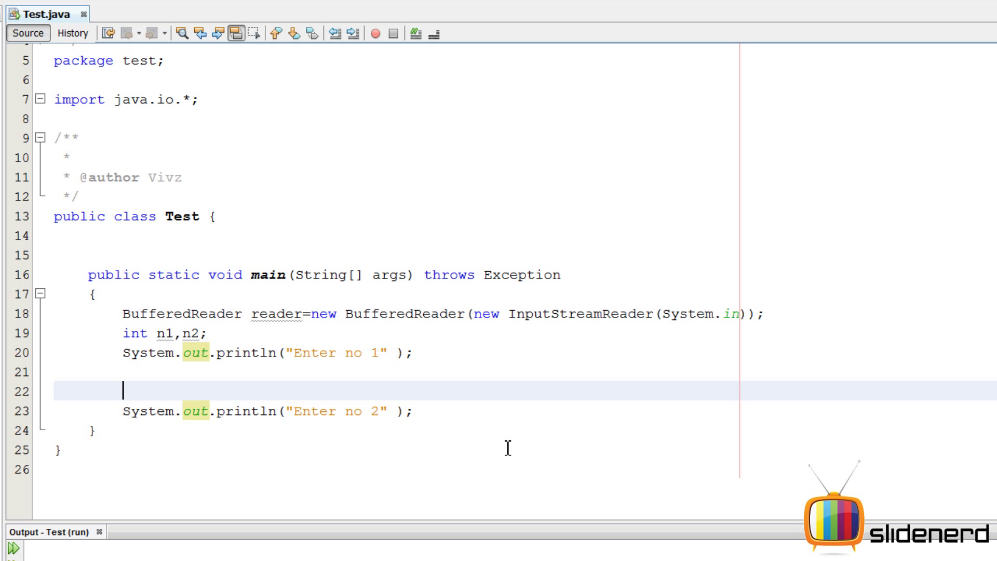
Read n1 with Integer.parseInt(reader.readLine()) and begin the matching n2 line
text(n1=Read)
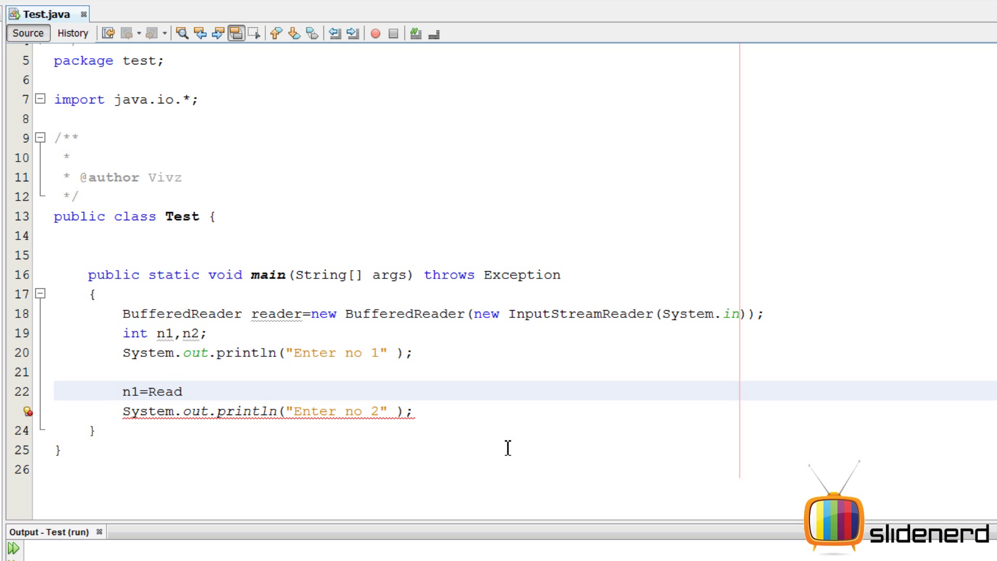
text(reader.)
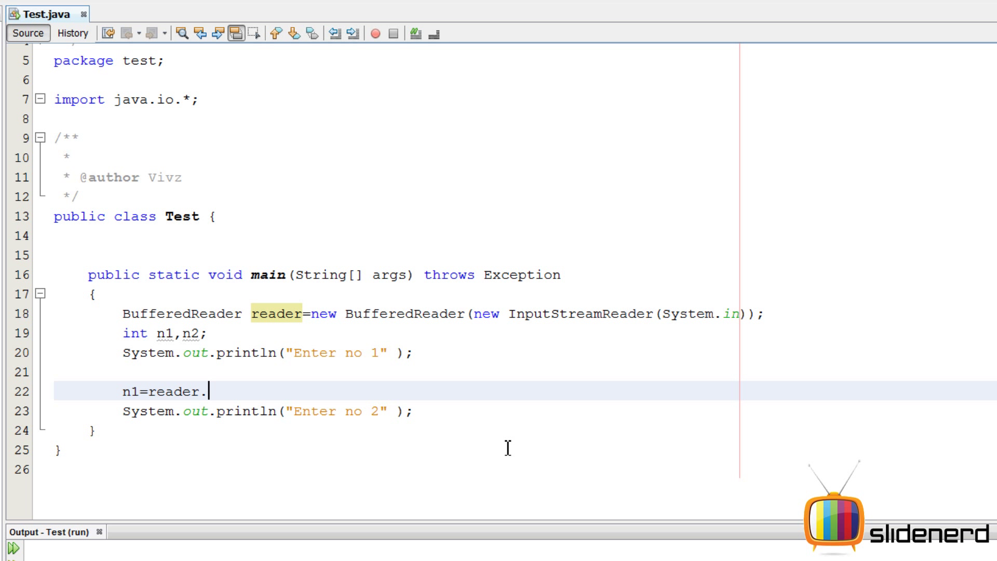
text(readLine();)
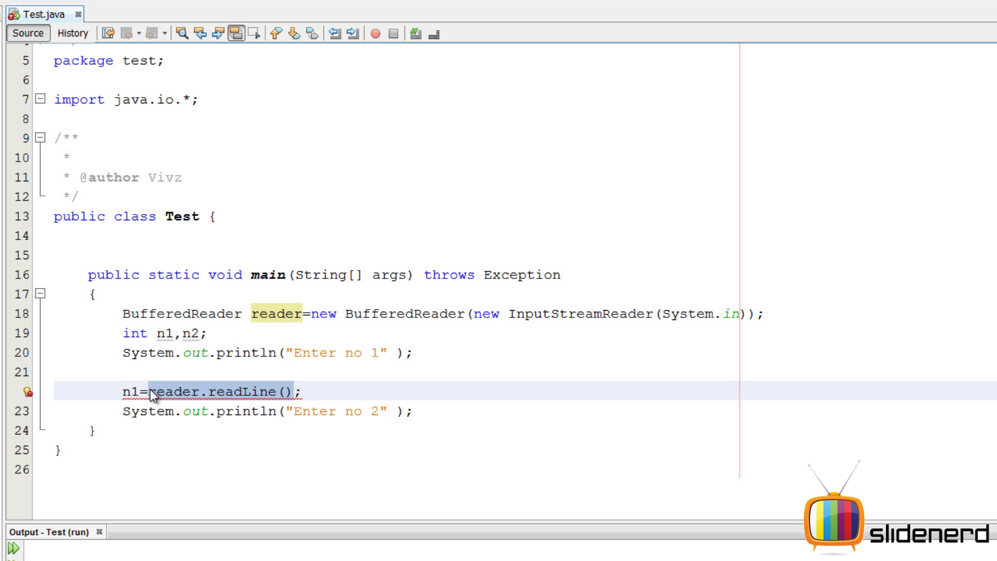
text(parseInt()
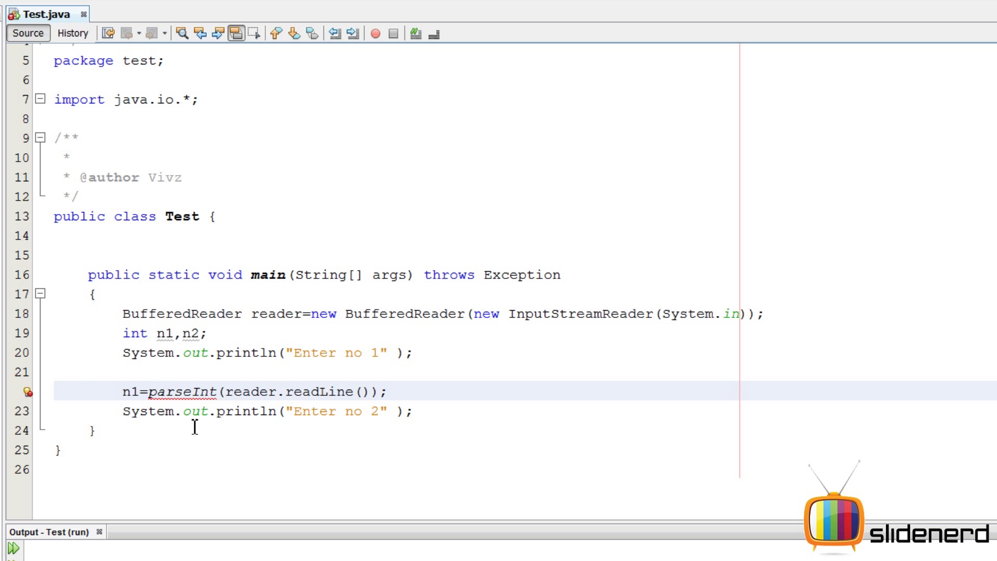
text(Integer.)
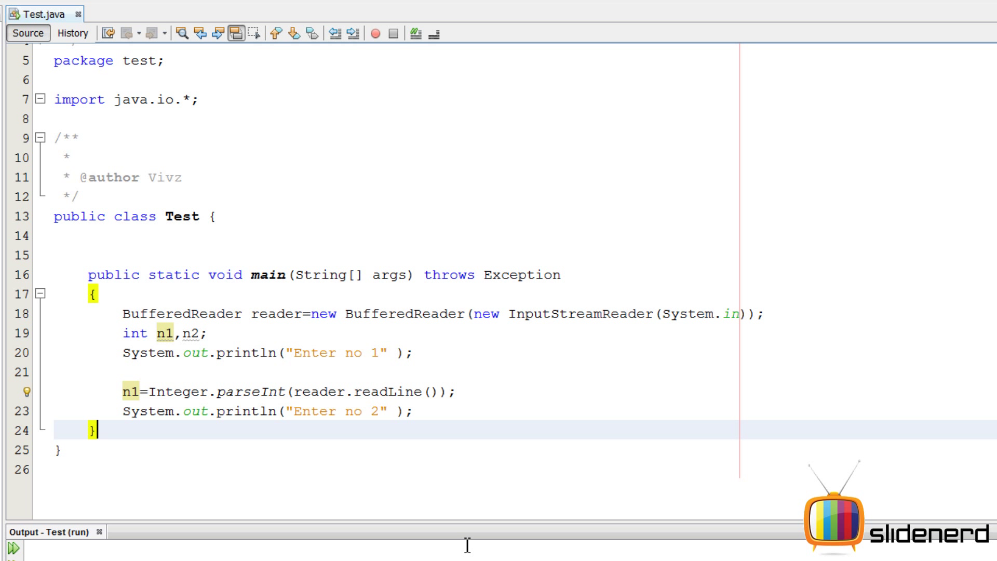
text(n1=Integer.parseInt(reader.readLine());)
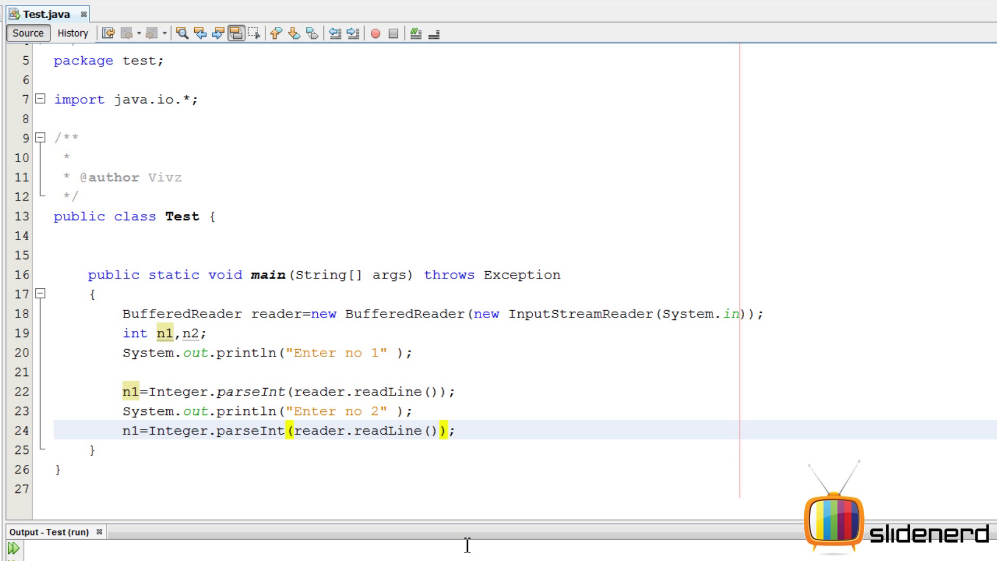
text(n2)
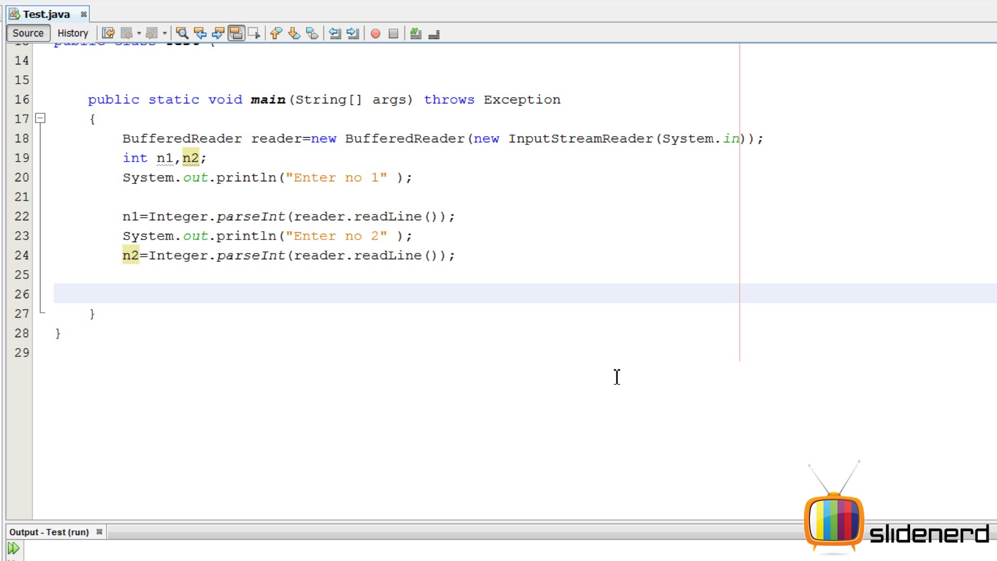
Write the if (n1%n2==0) condition
text(n1)
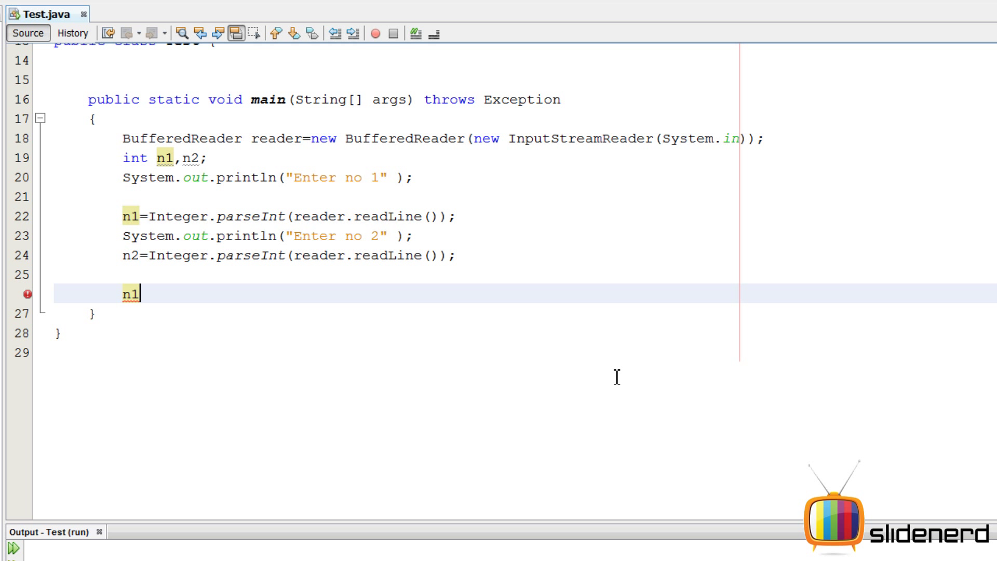
text(%n2)
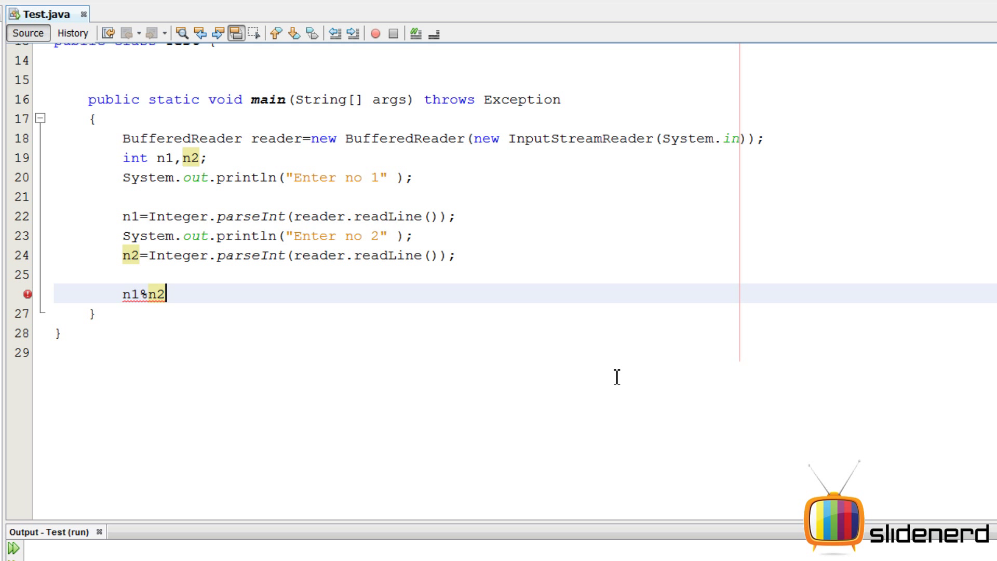
text(==0)
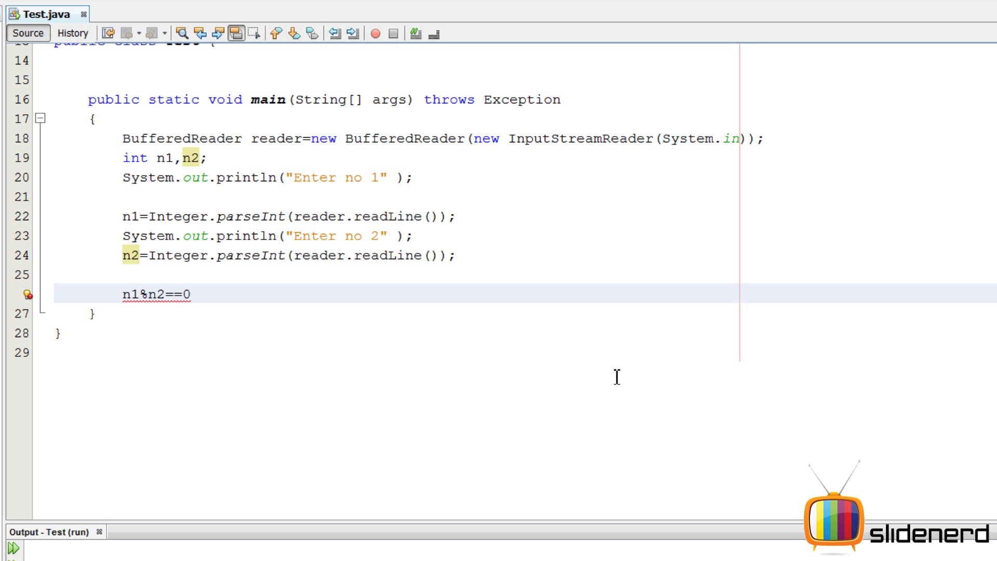
text(if()
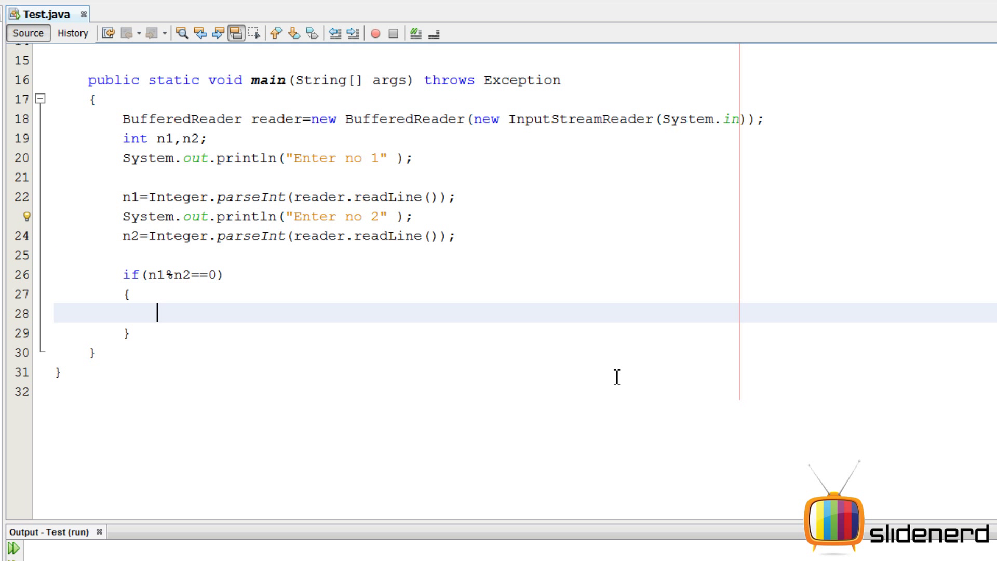
Print n1+" is a multiple of "+n2 in the if, with an else printing 'is not a multiple of'
text(System.out.println("Enter no 2" );)
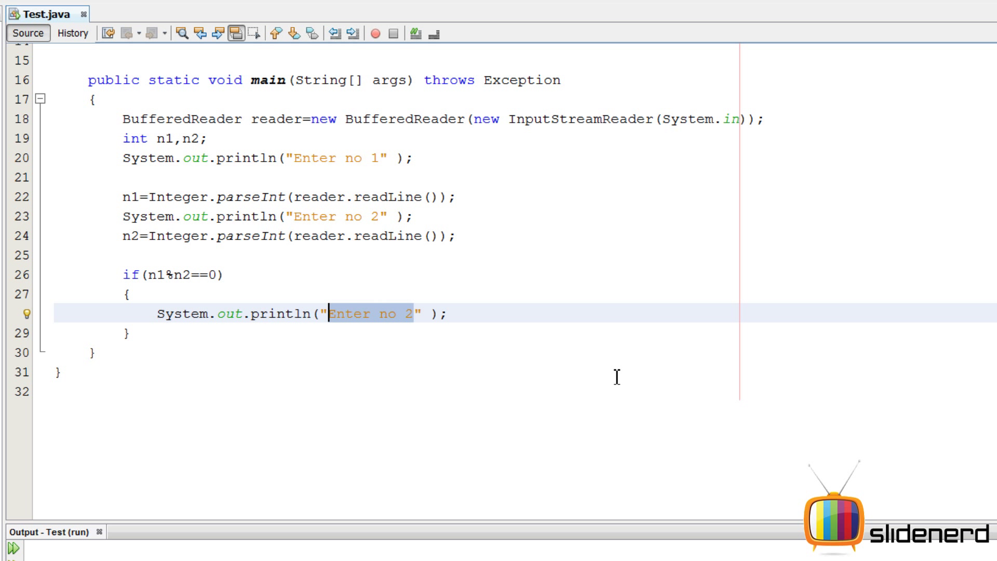
key(Delete)
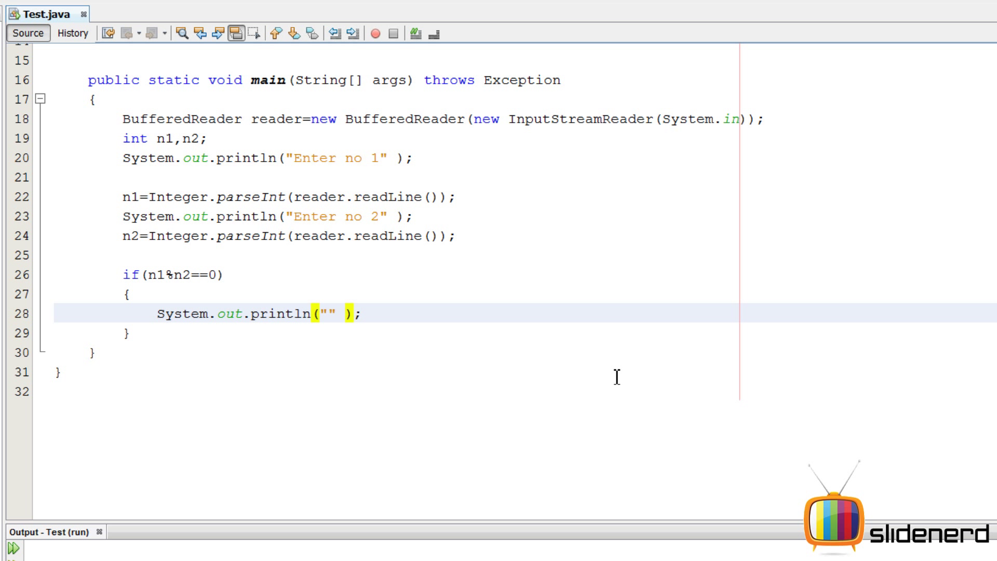
text(n1+)
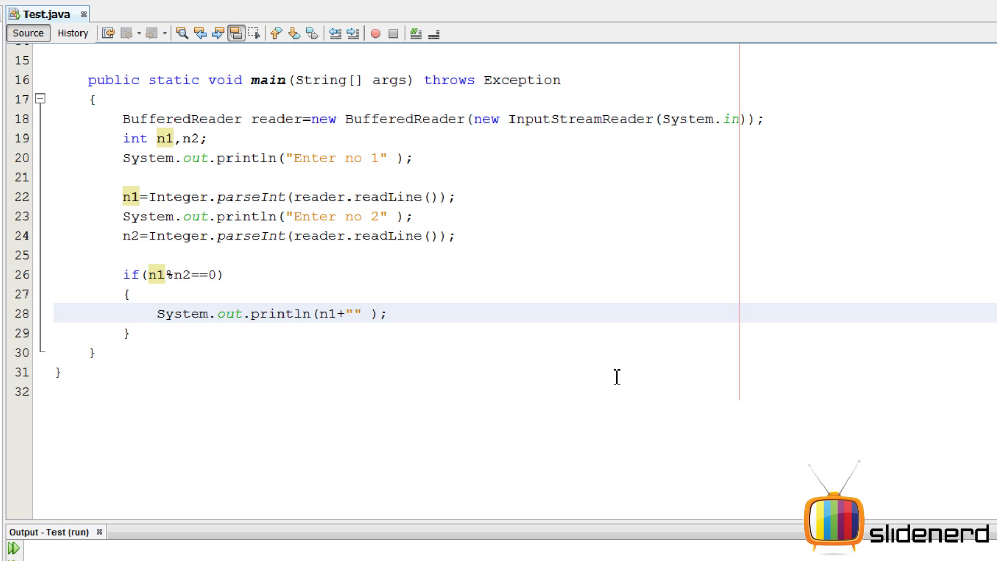
text(" ")
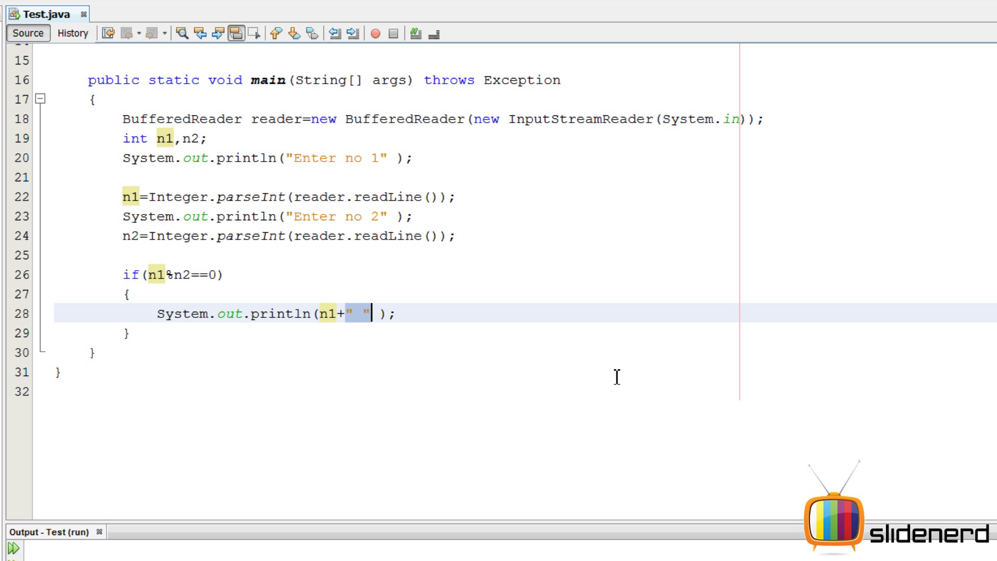
text(is a)
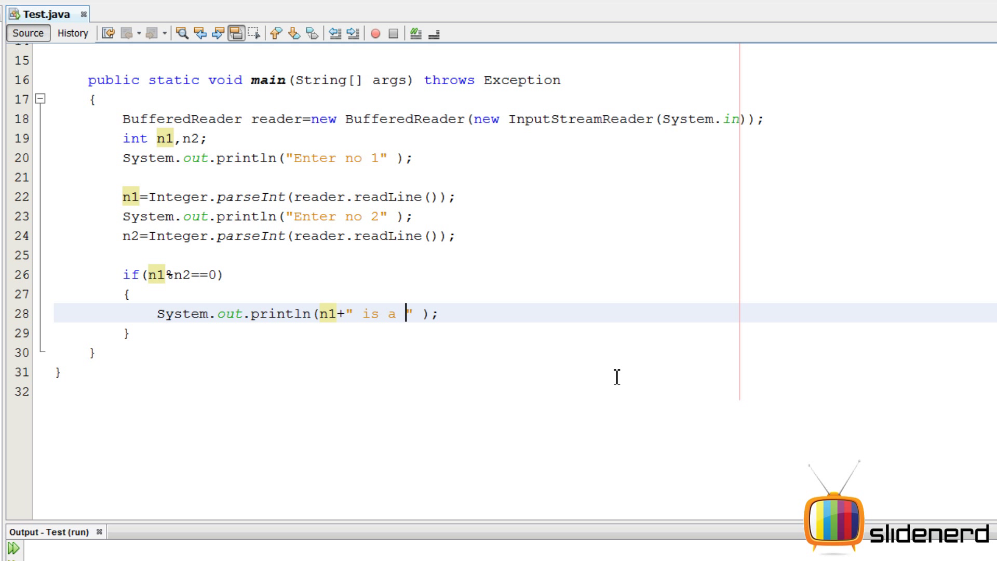
text(multiple of)
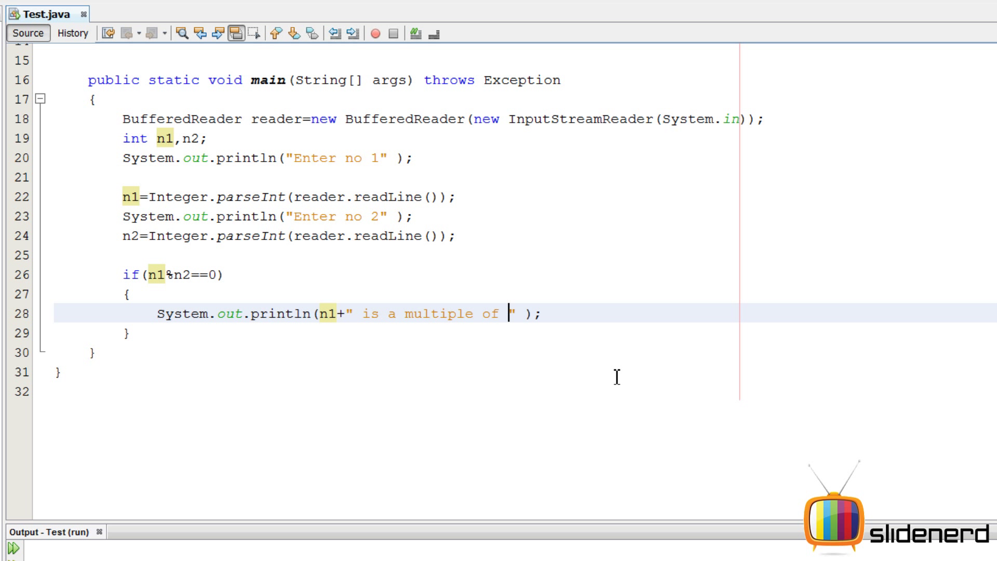
text(+n2)
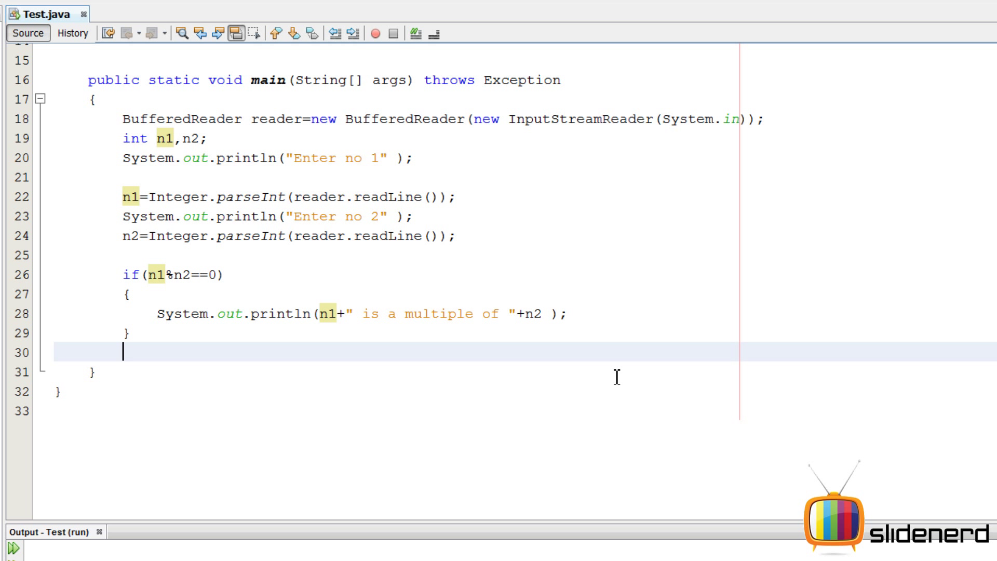
text(else)
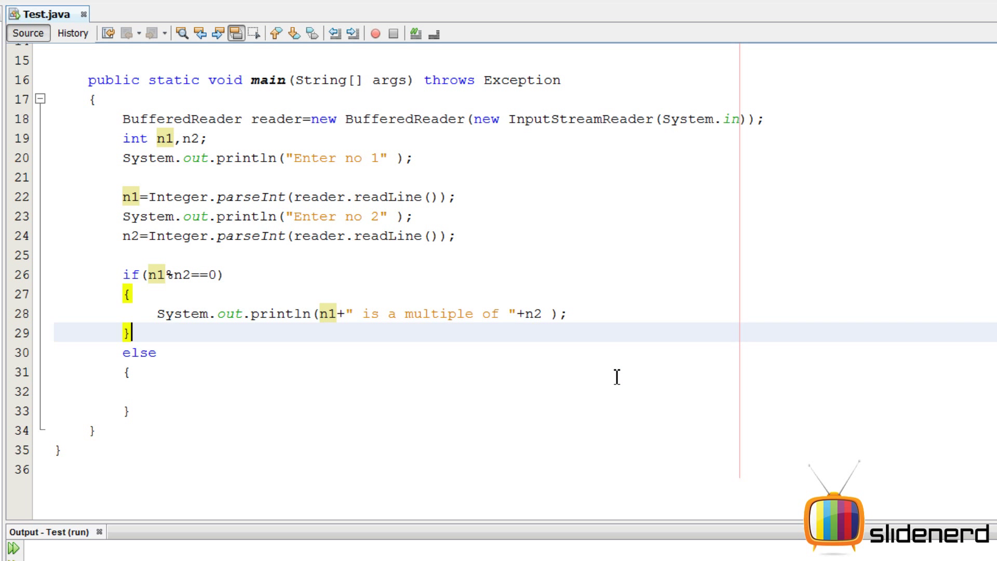
text(System.out.println(n1+" is a multiple of "+n2 );)
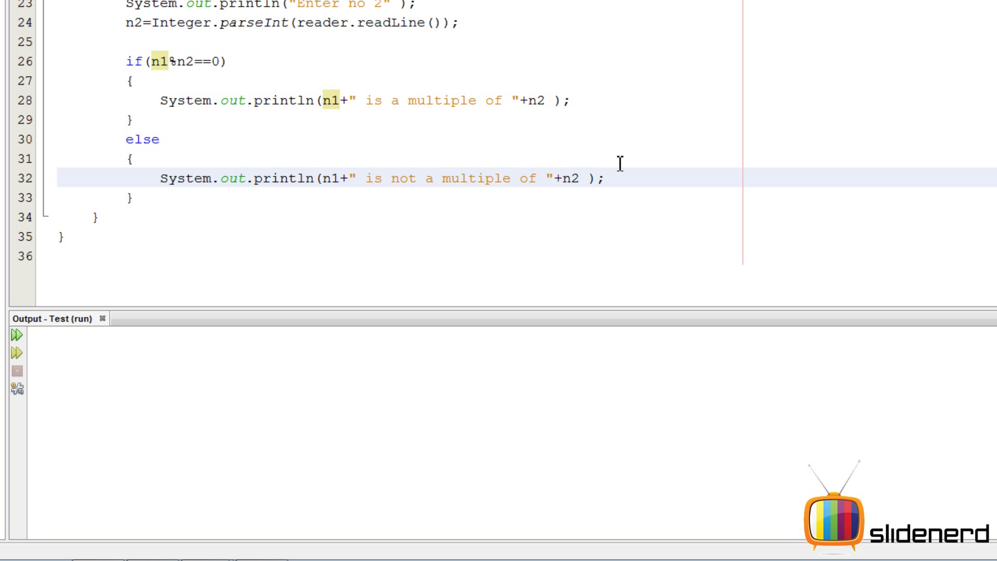
Enter the two numbers in the Output panel to get '26 is not a multiple of 8'
click(17, 335)
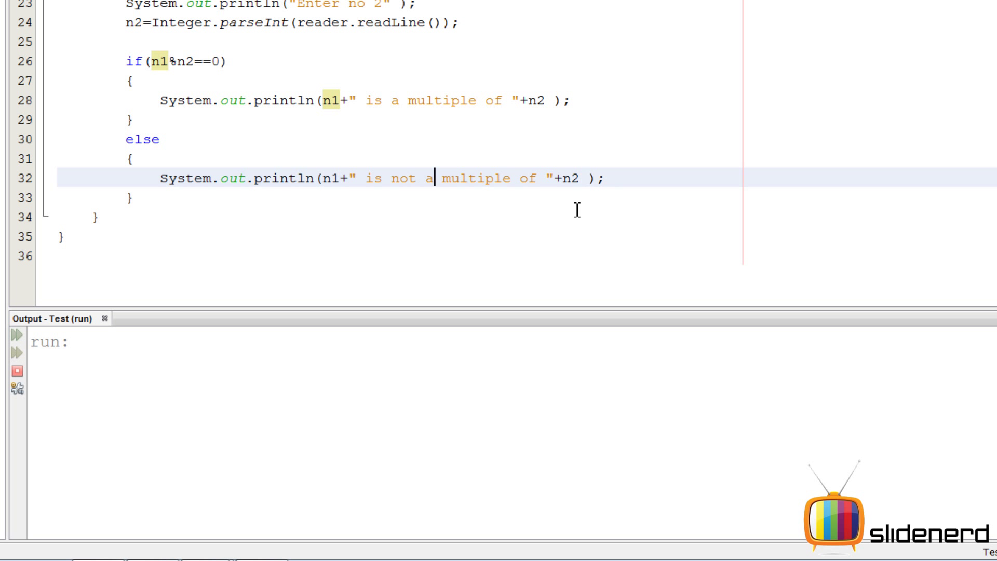
text(24)
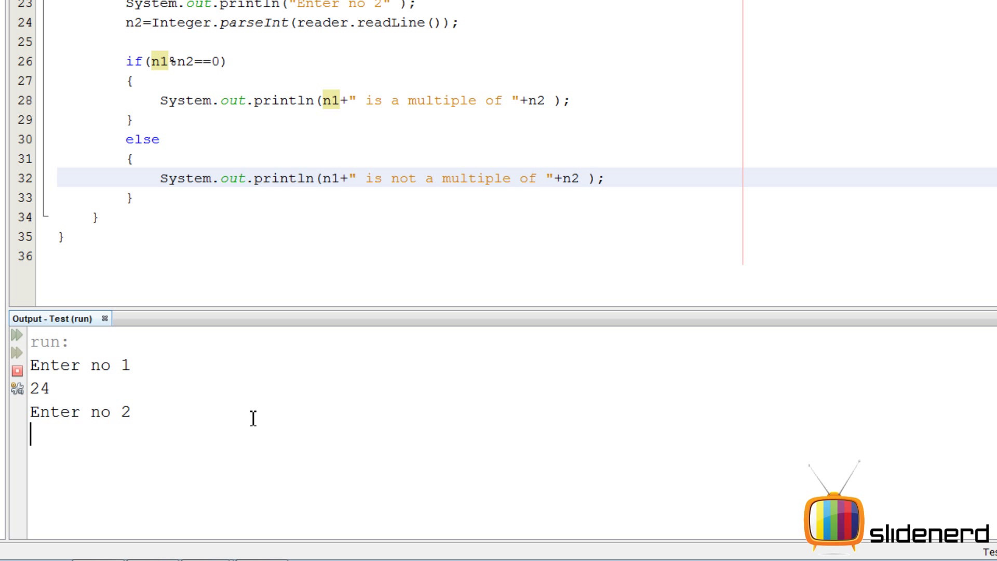
text(8)
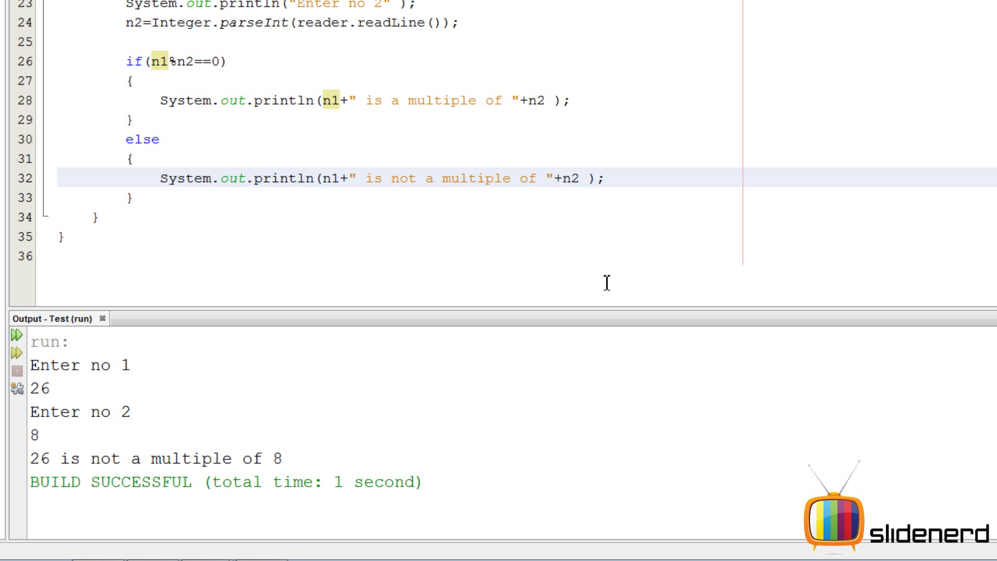
click(487, 178)
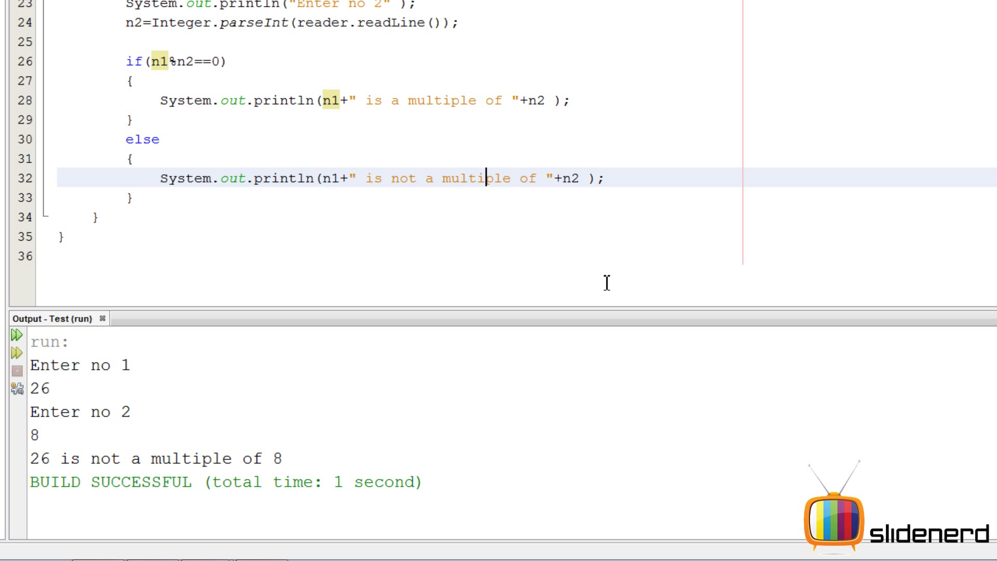